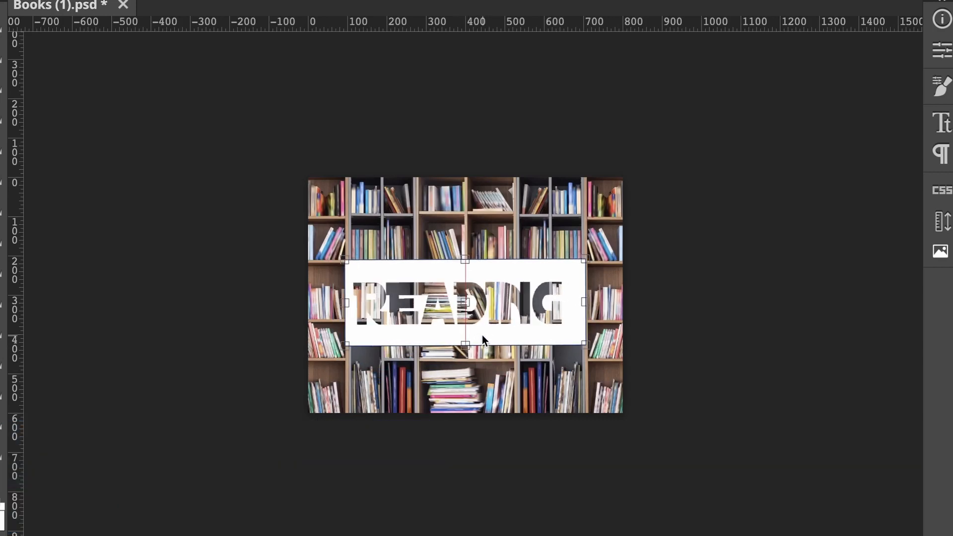
{"action": "mouse_move", "coordinate": [872, 424]}
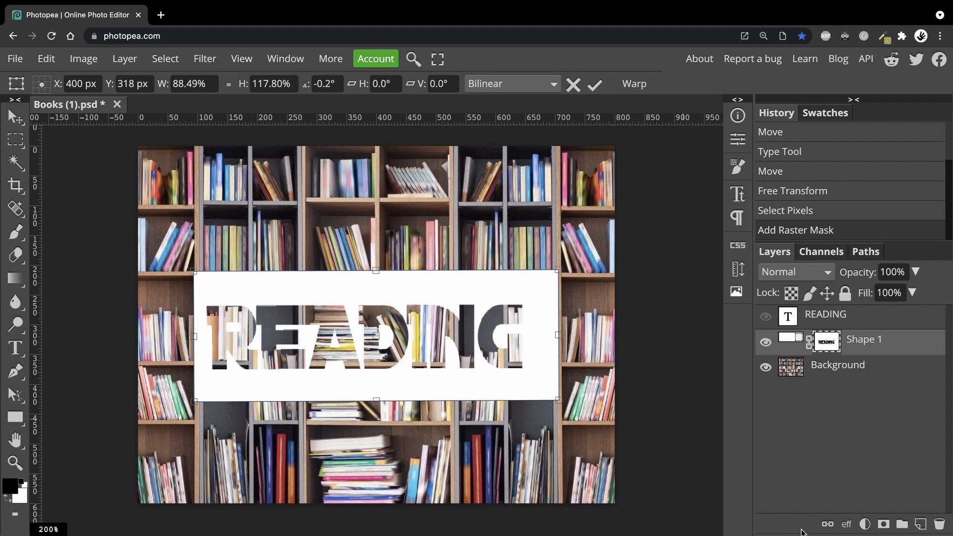
{"action": "mouse_move", "coordinate": [557, 269]}
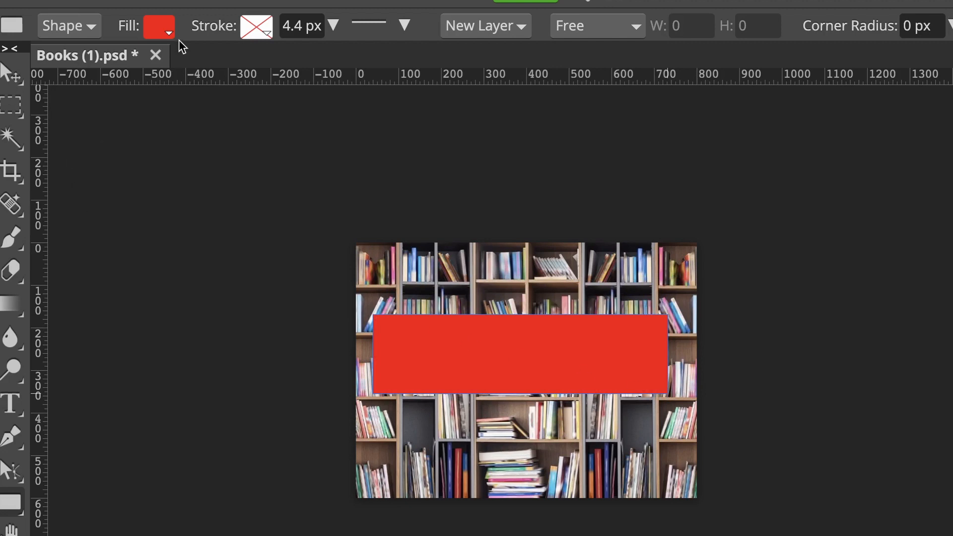
Change the rectangle's fill colour from red to white via the Fill swatch
{"action": "left_click", "coordinate": [159, 25]}
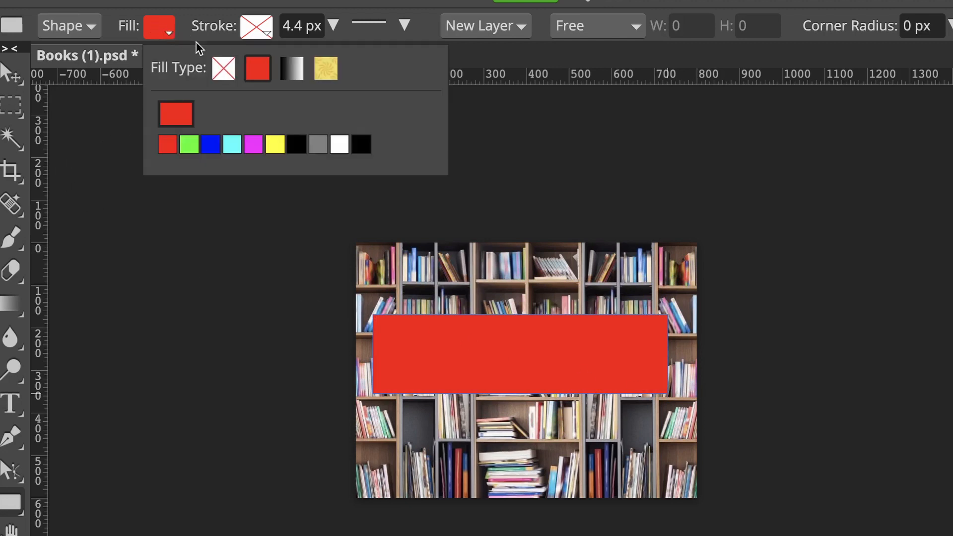
{"action": "left_click", "coordinate": [339, 144]}
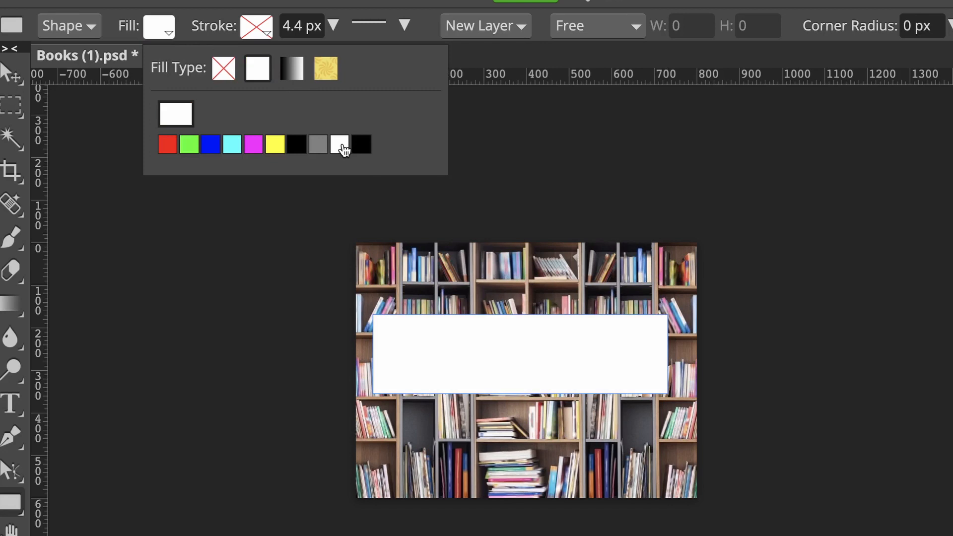
{"action": "mouse_move", "coordinate": [528, 74]}
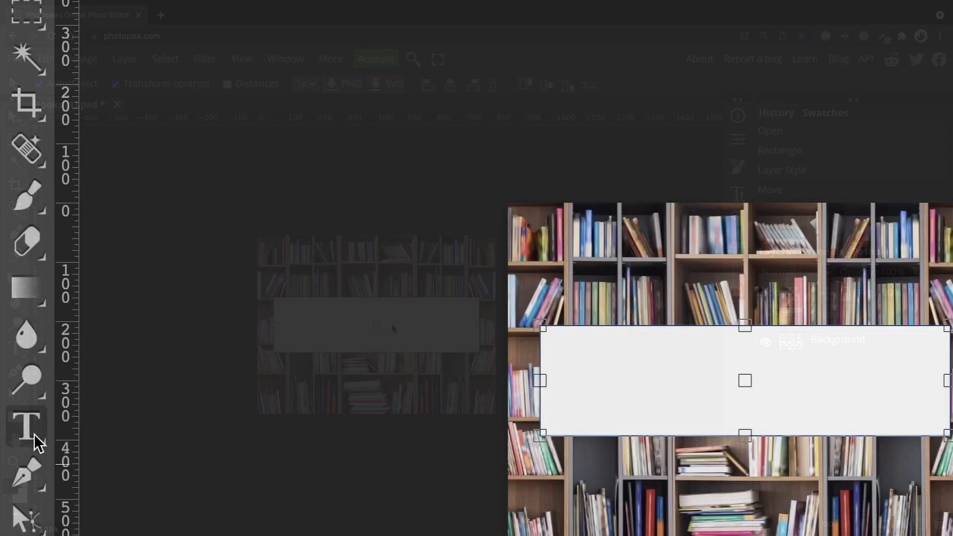
Activate the Type tool and scroll through the font list
{"action": "left_click", "coordinate": [76, 84]}
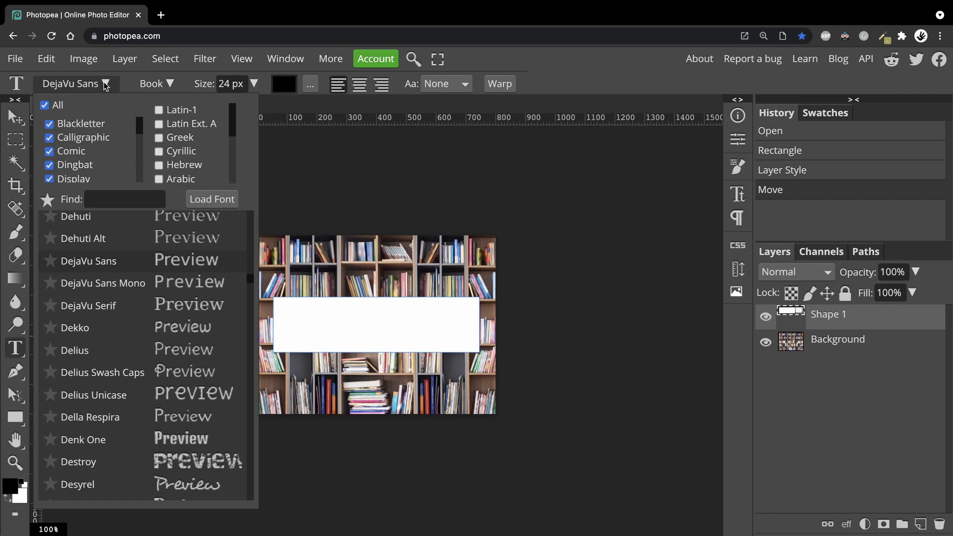
{"action": "scroll", "scroll_direction": "down", "scroll_amount": 3}
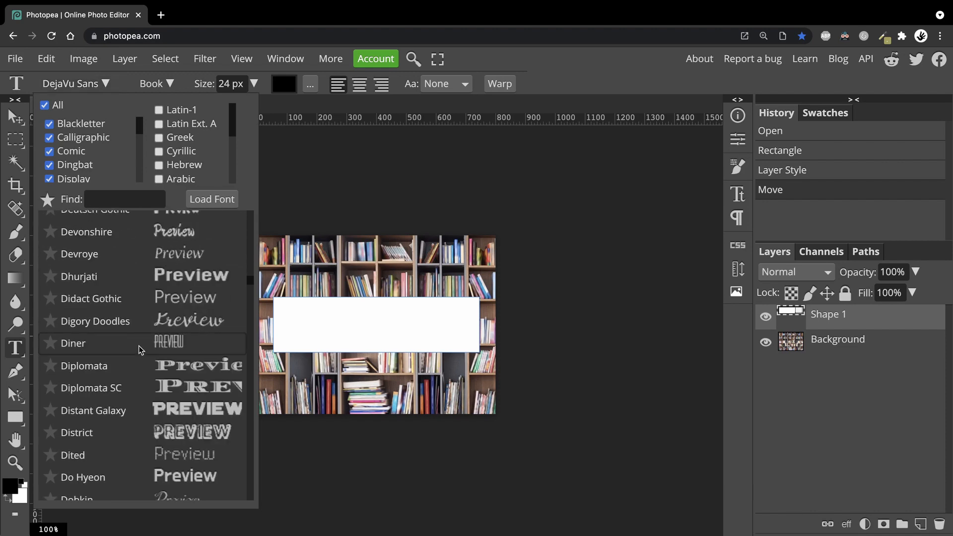
{"action": "scroll", "scroll_direction": "down", "scroll_amount": 3}
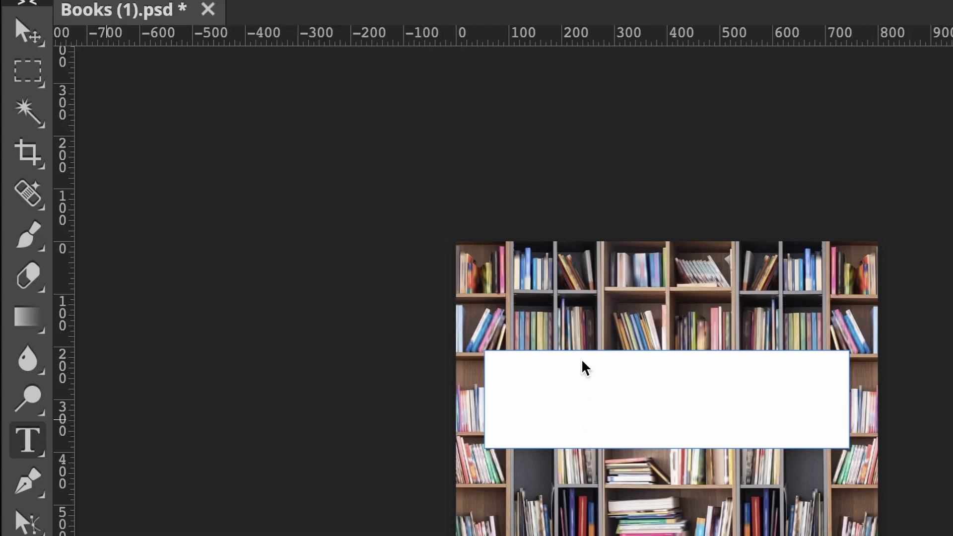
{"action": "mouse_move", "coordinate": [559, 493]}
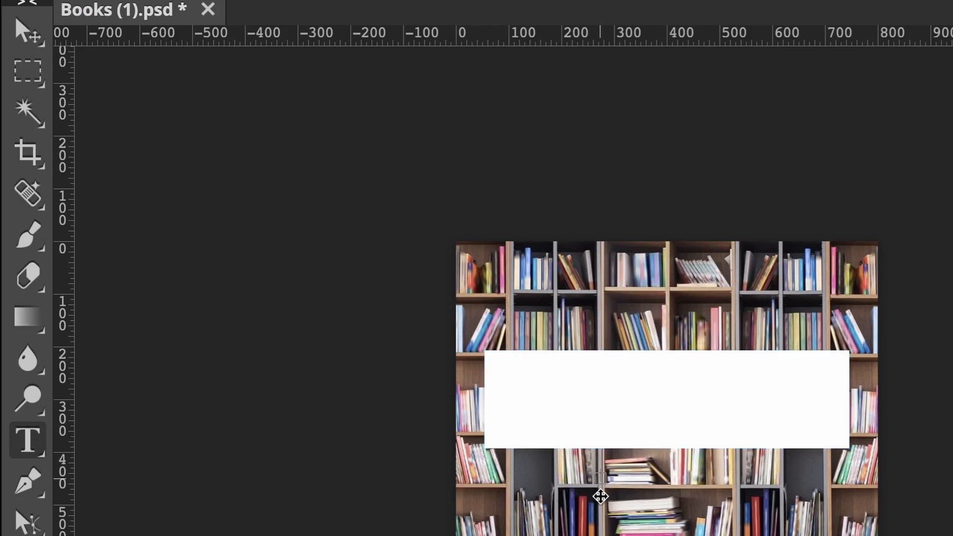
{"action": "mouse_move", "coordinate": [601, 500]}
{"action": "type", "text": "READING"}
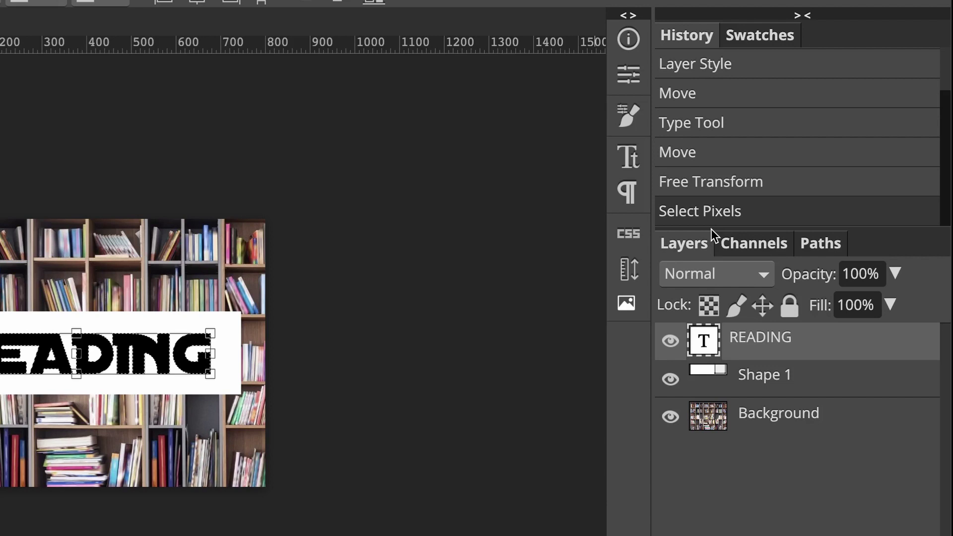
{"action": "mouse_move", "coordinate": [744, 391]}
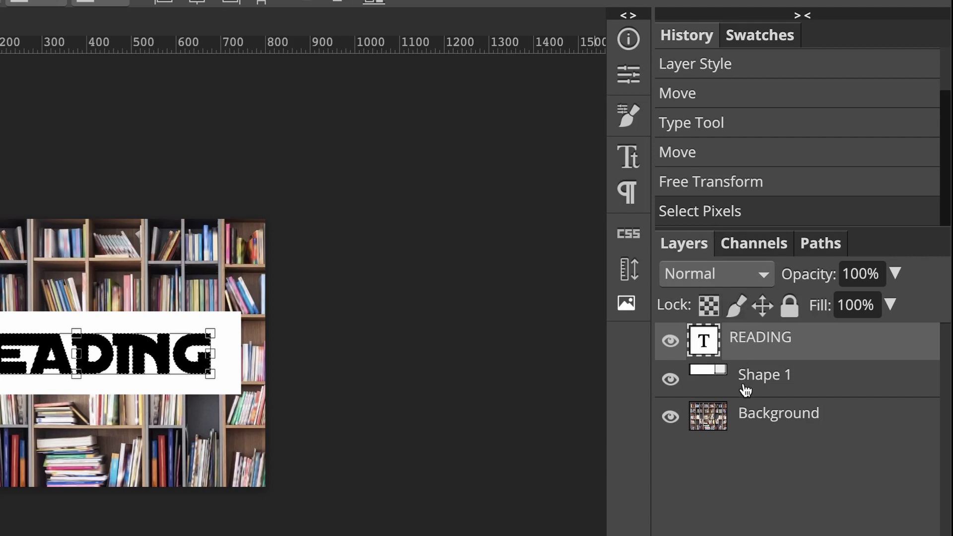
Add a Reveal All raster mask to the Shape 1 layer from the READING selection
{"action": "left_click", "coordinate": [764, 374]}
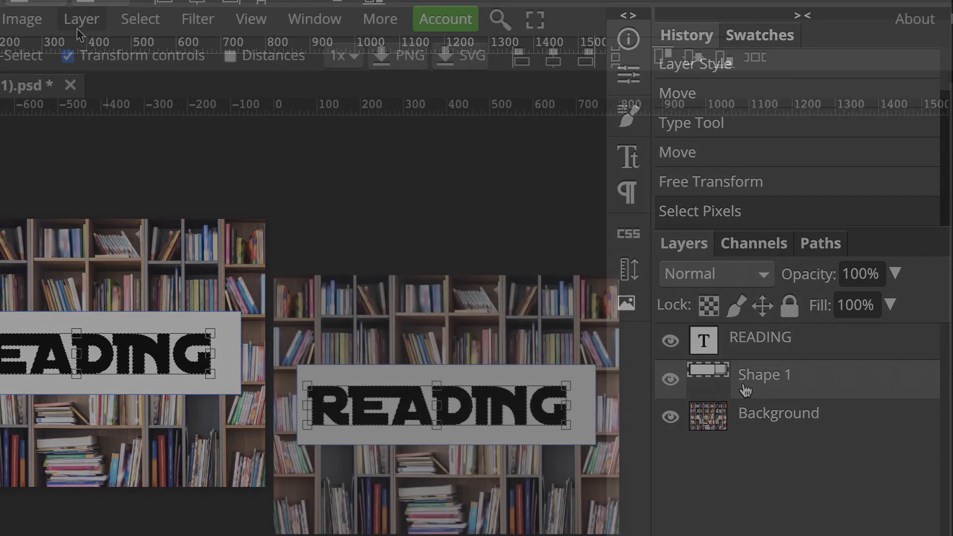
{"action": "left_click", "coordinate": [82, 18]}
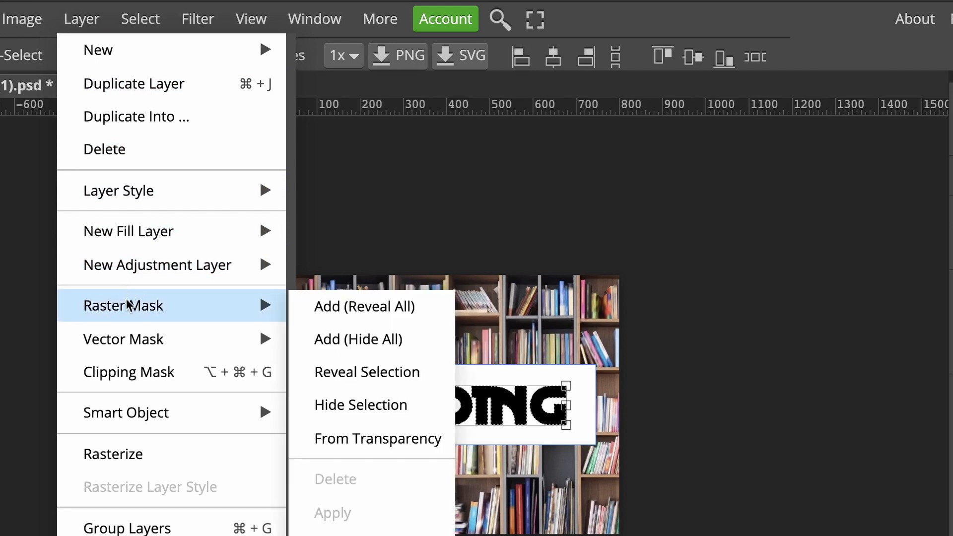
{"action": "mouse_move", "coordinate": [365, 306]}
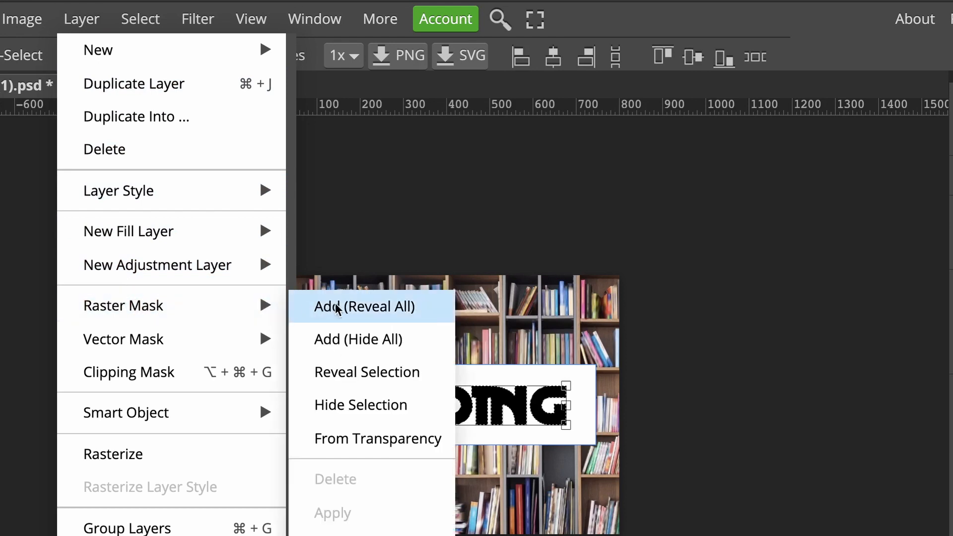
{"action": "left_click", "coordinate": [365, 306]}
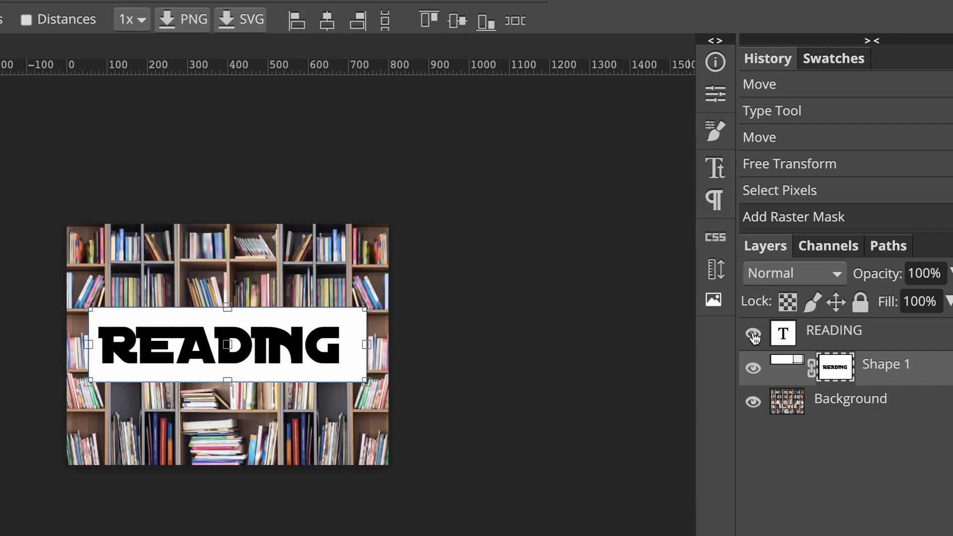
Hide the black READING text layer so the letters show as cutouts
{"action": "left_click", "coordinate": [753, 332]}
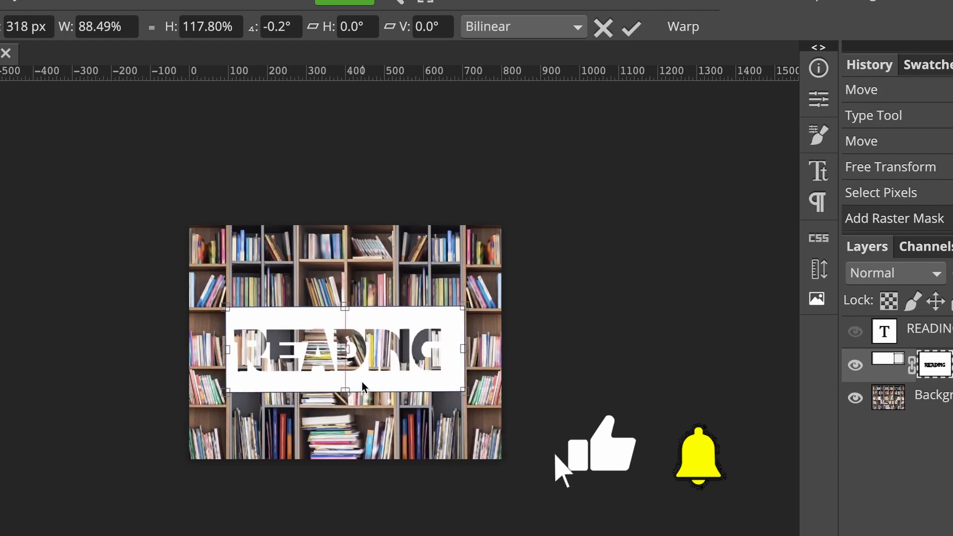
{"action": "left_click", "coordinate": [595, 453]}
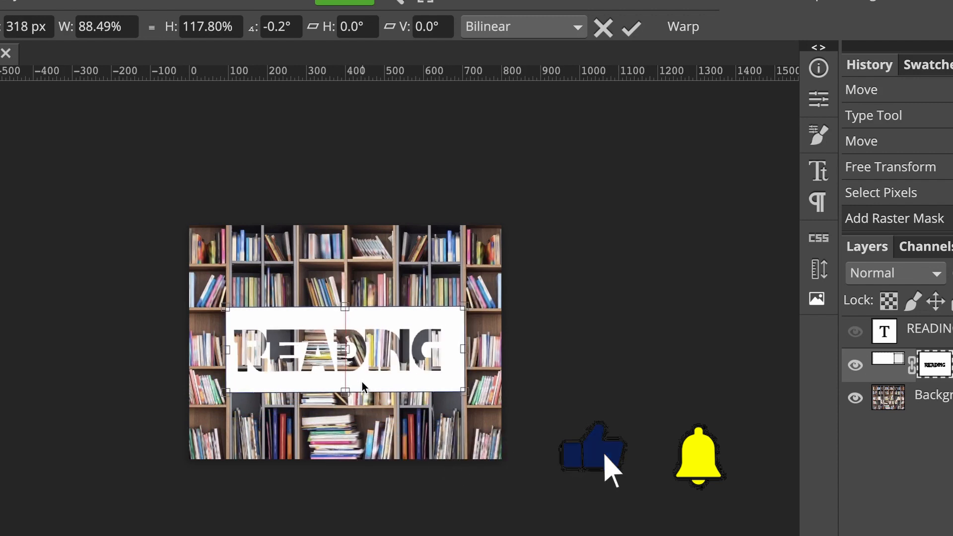